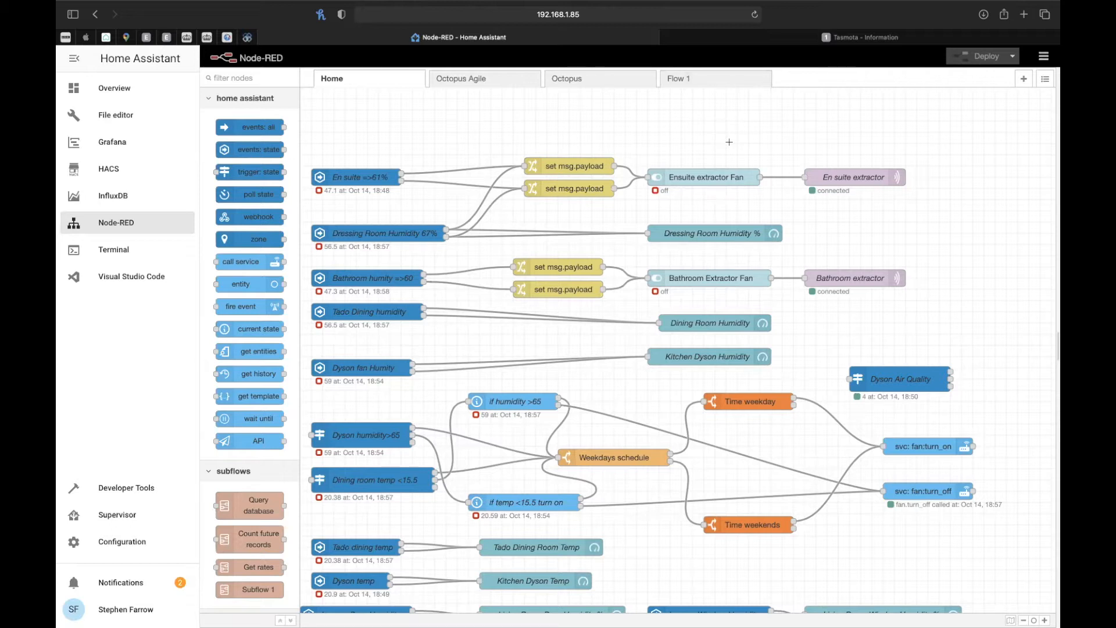
mouse_move(587, 34)
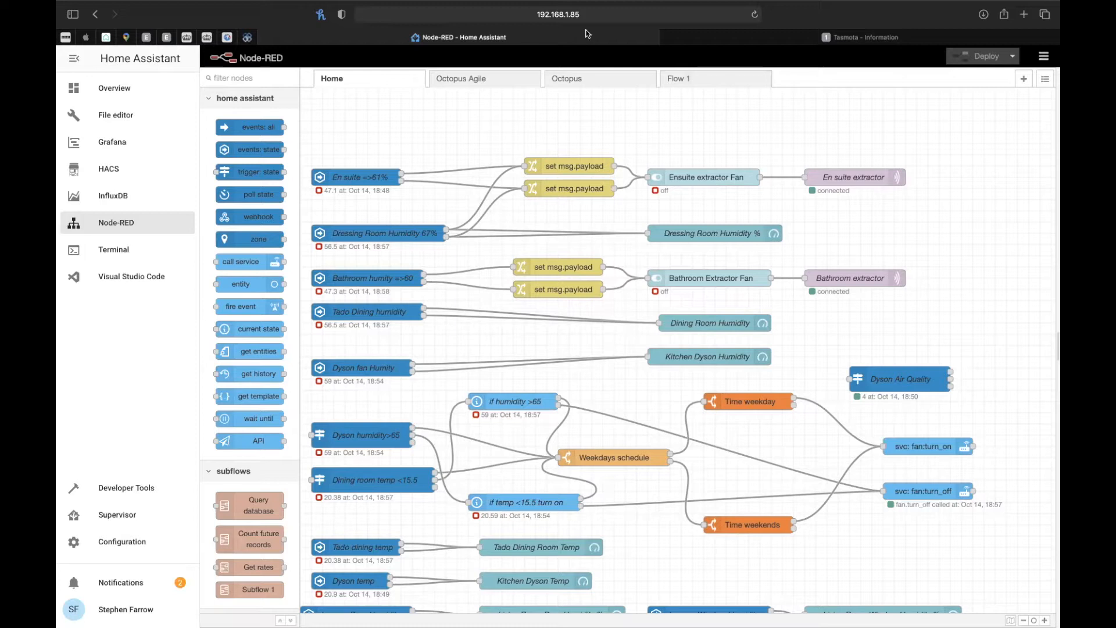
mouse_move(495, 296)
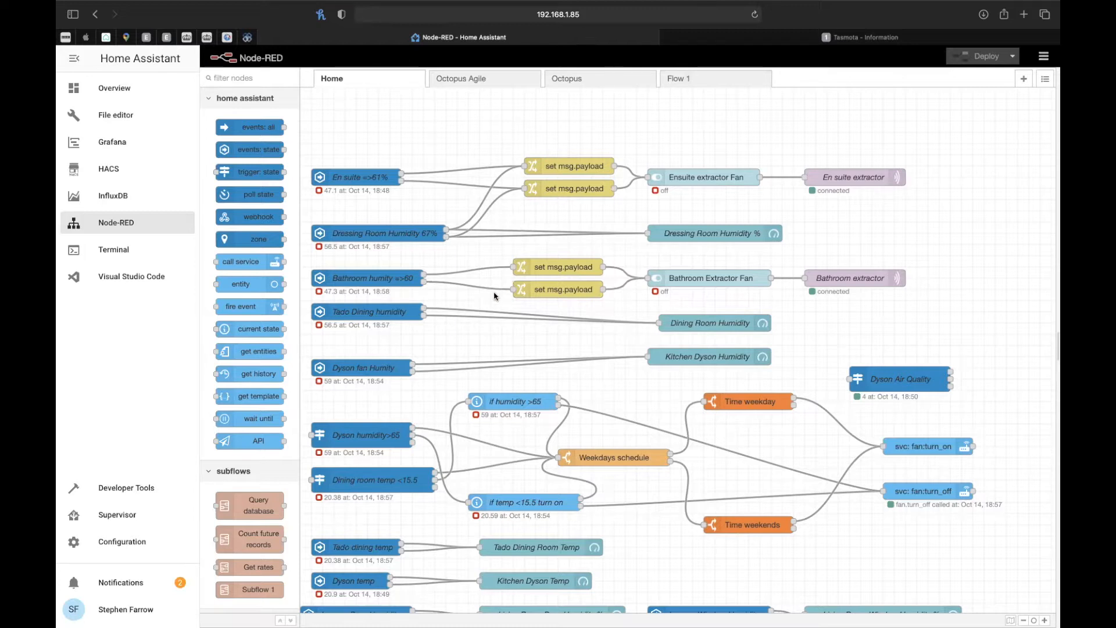
mouse_move(800, 488)
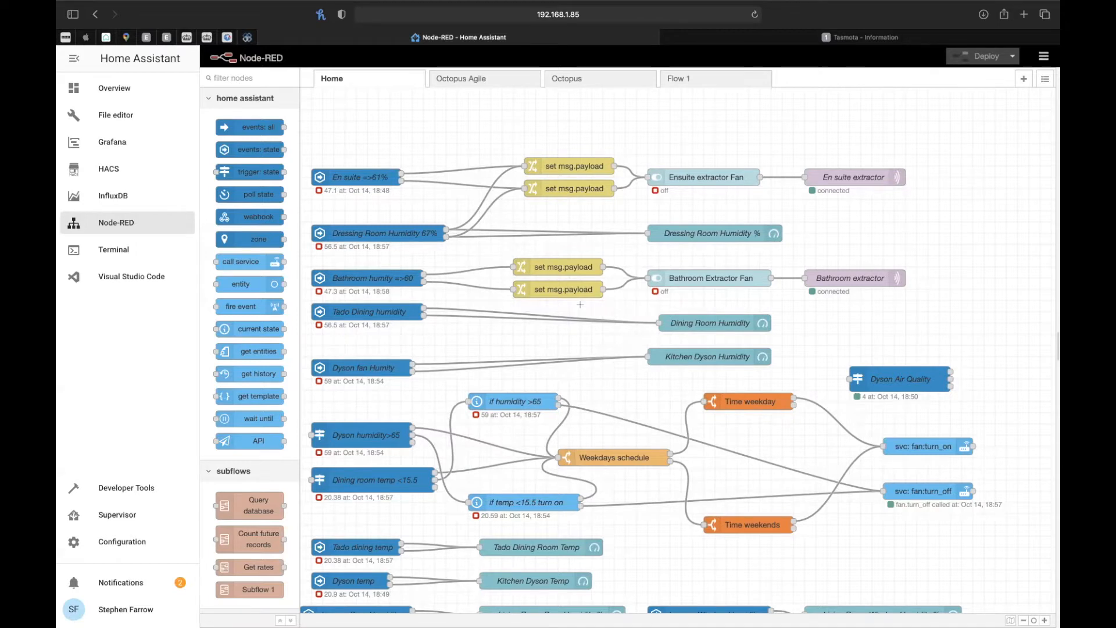
Step: View the Octopus flow, then switch to the Octopus Agile flow showing the car charger nodes
scroll("down", 3)
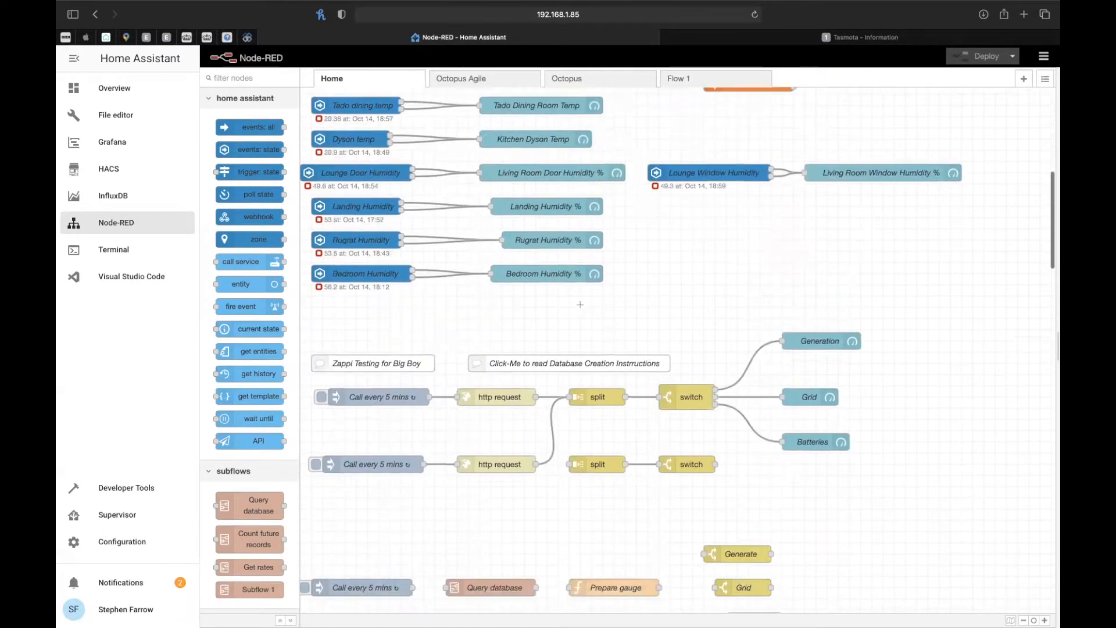
scroll("down", 3)
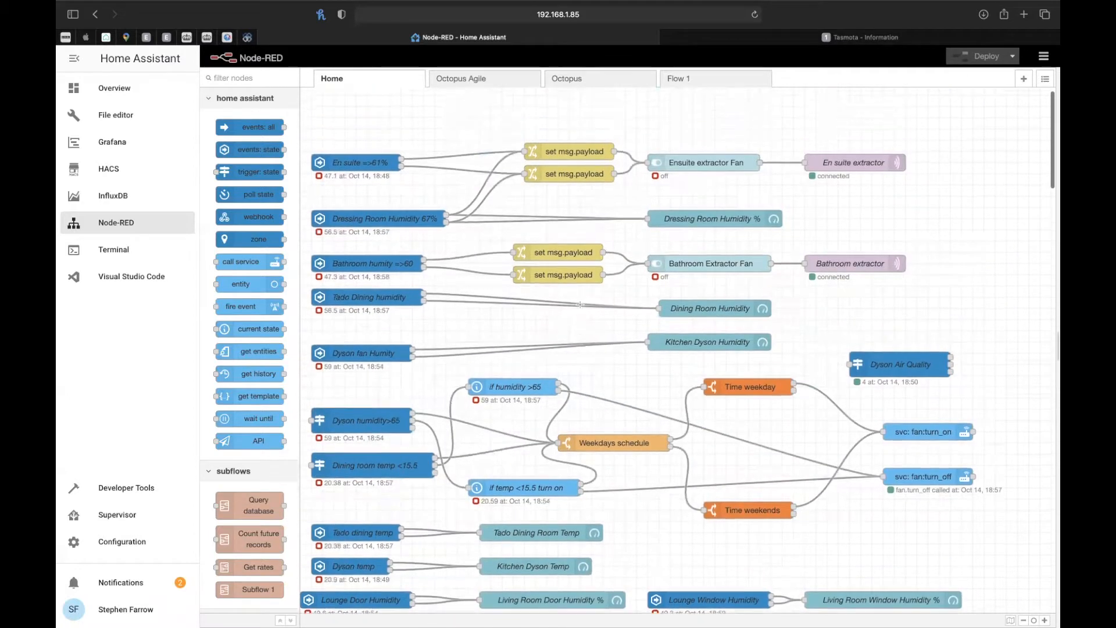
scroll("down", 3)
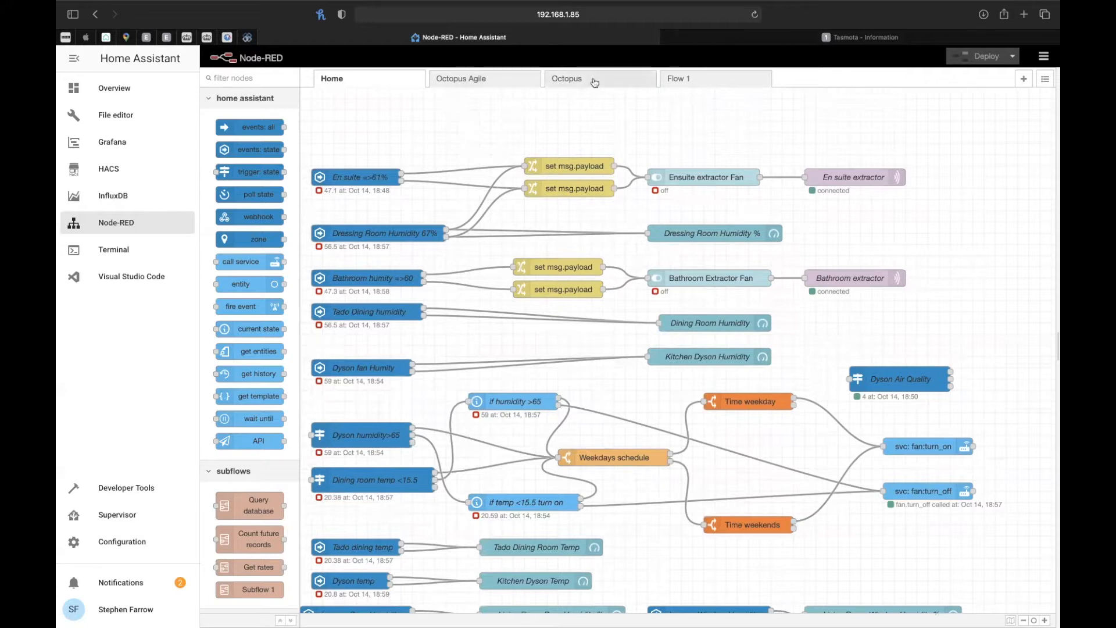
left_click(567, 78)
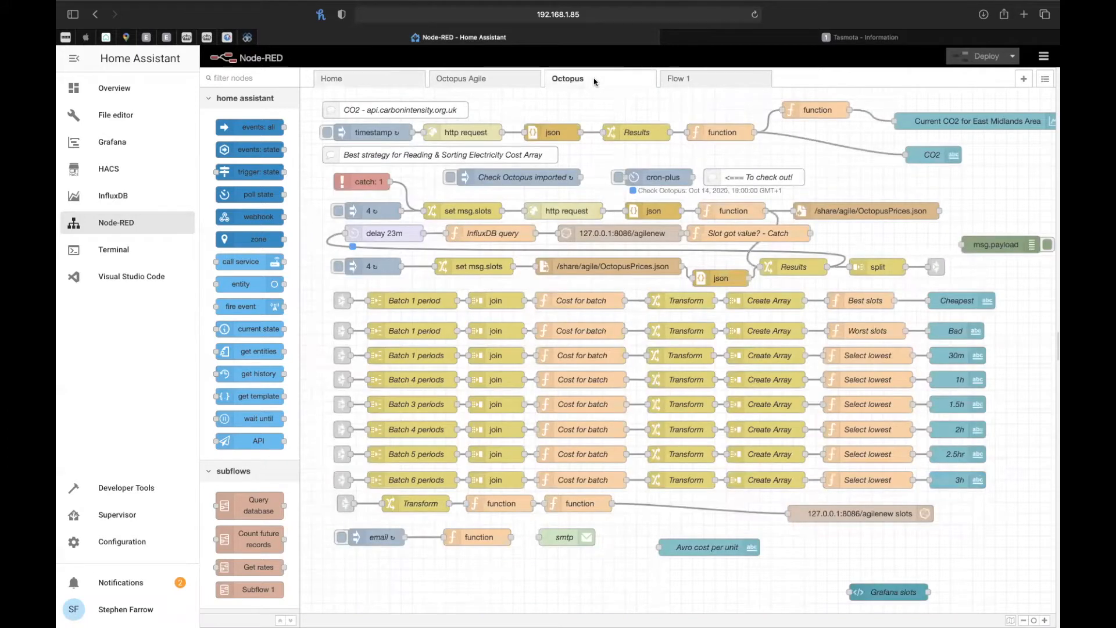
scroll("down", 3)
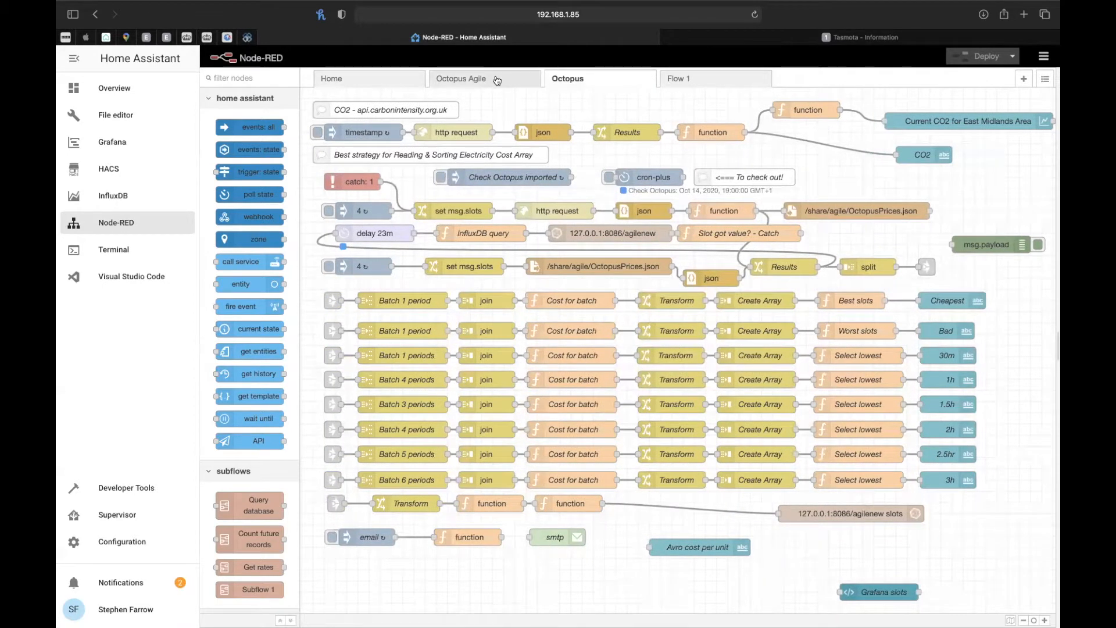
left_click(462, 78)
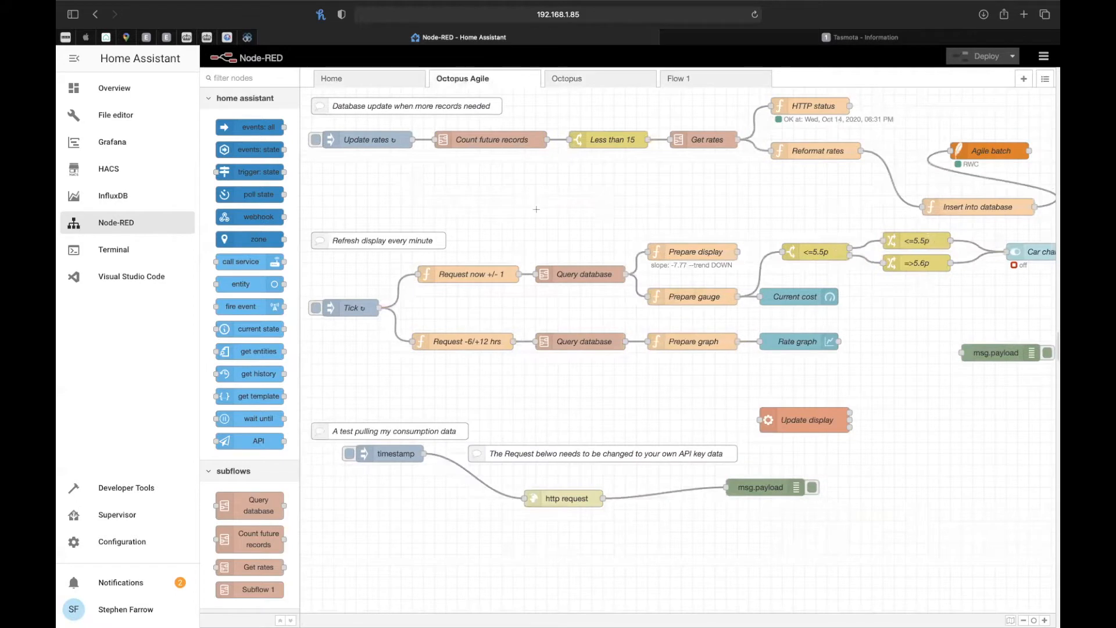
mouse_move(649, 231)
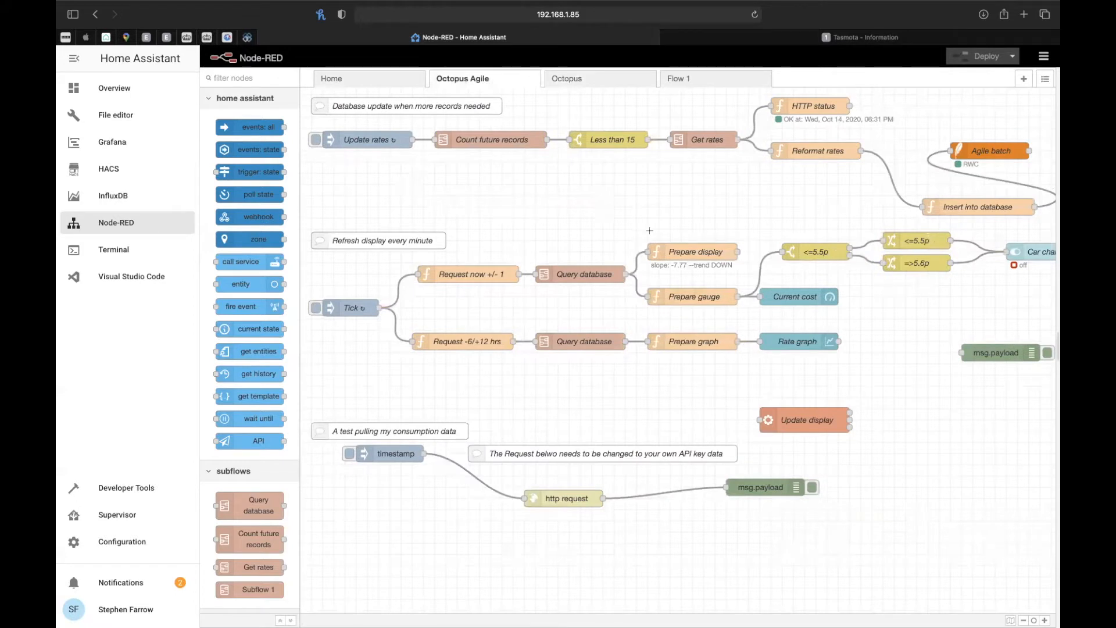
mouse_move(756, 305)
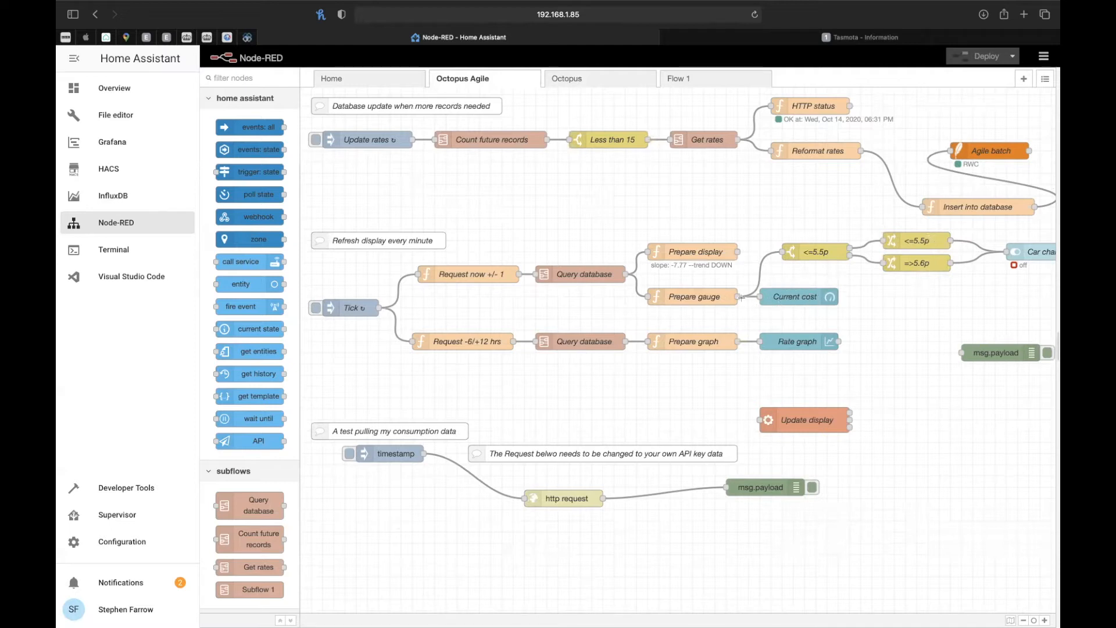
mouse_move(818, 253)
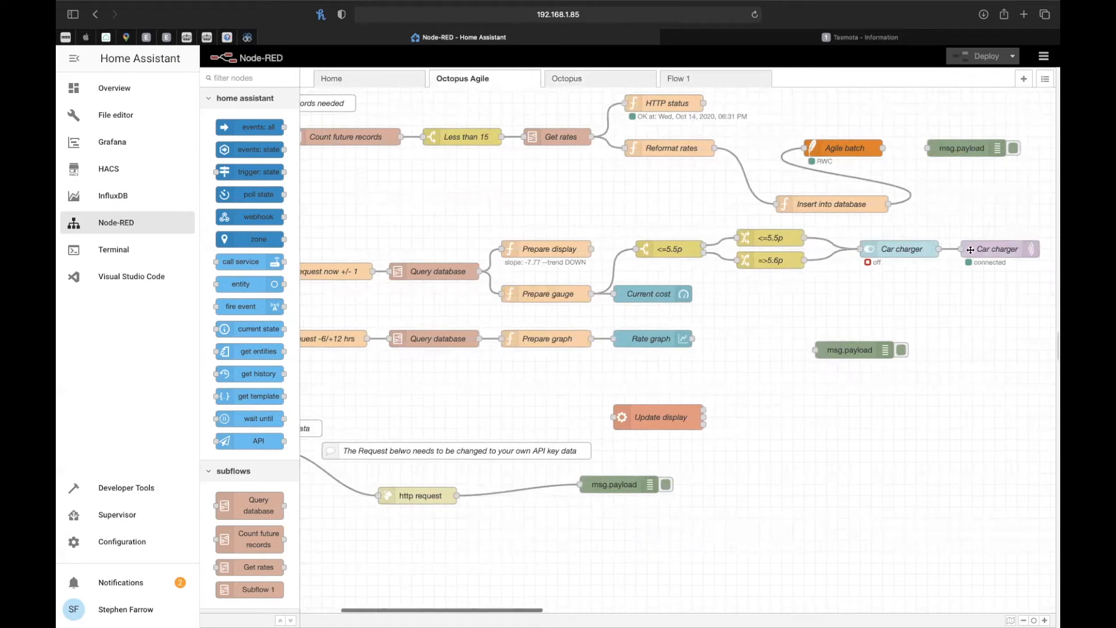
mouse_move(671, 248)
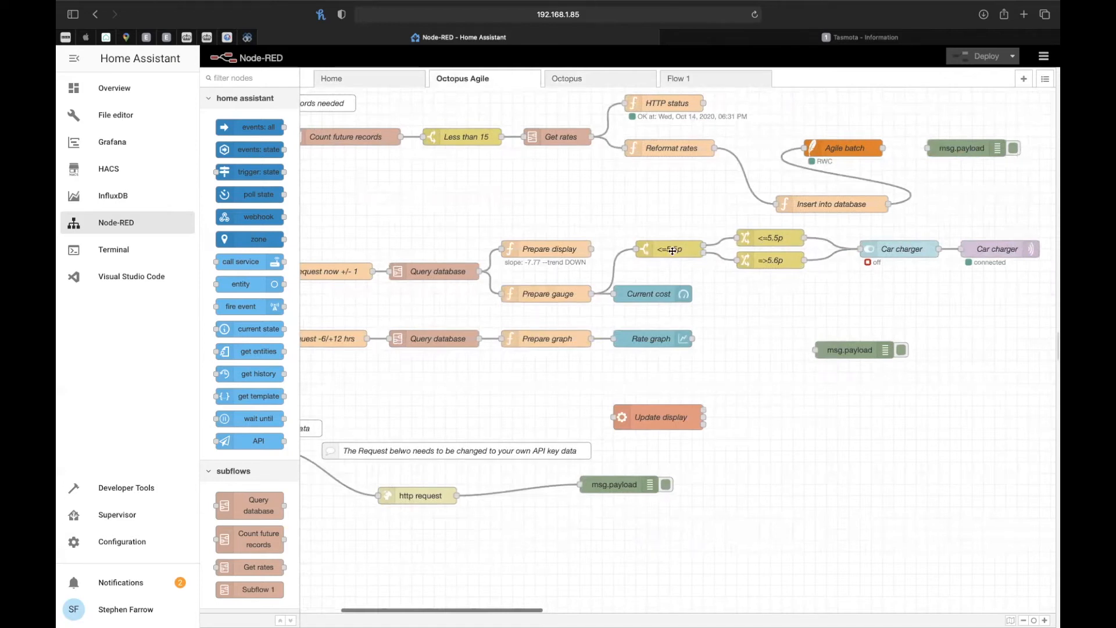
double_click(669, 249)
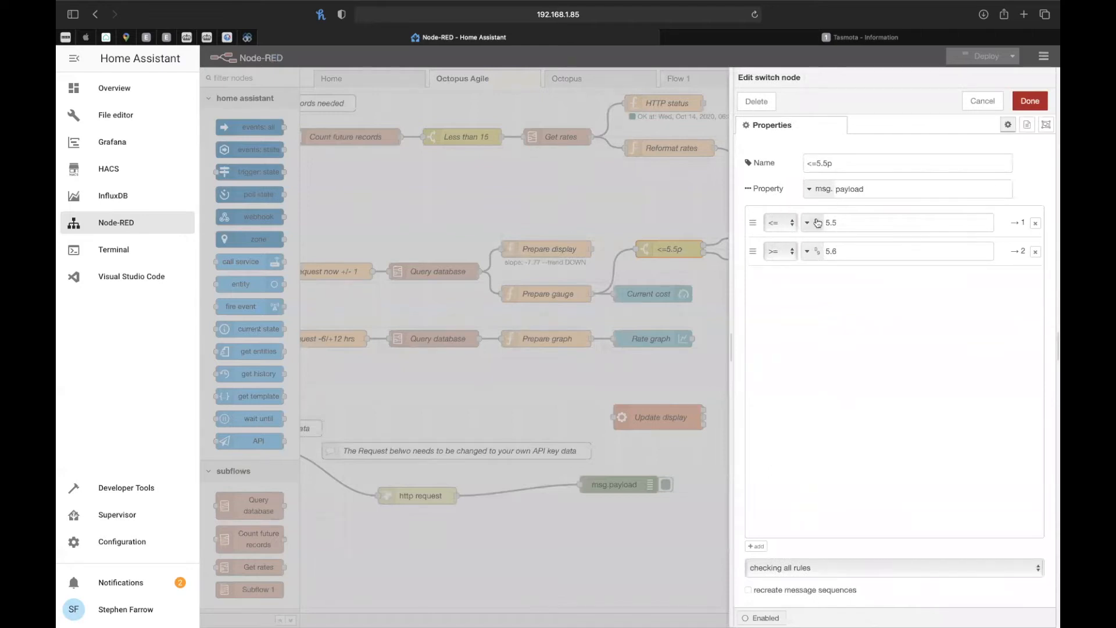
mouse_move(949, 133)
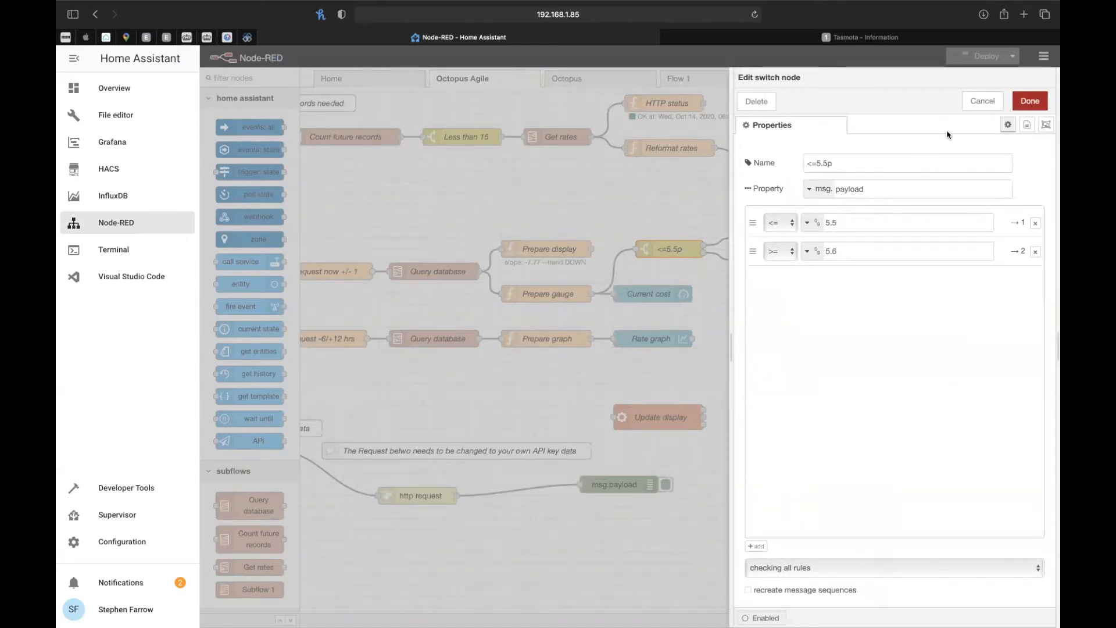
left_click(1029, 100)
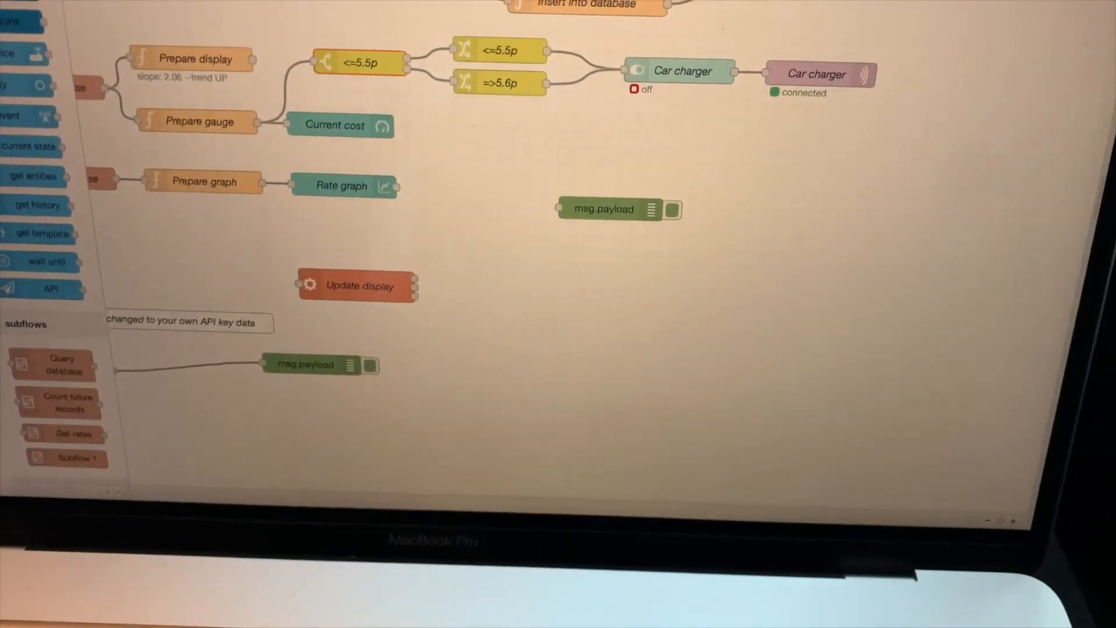
Step: Scroll the canvas to the <=5.5p car charger switch node for editing
scroll("down", 3)
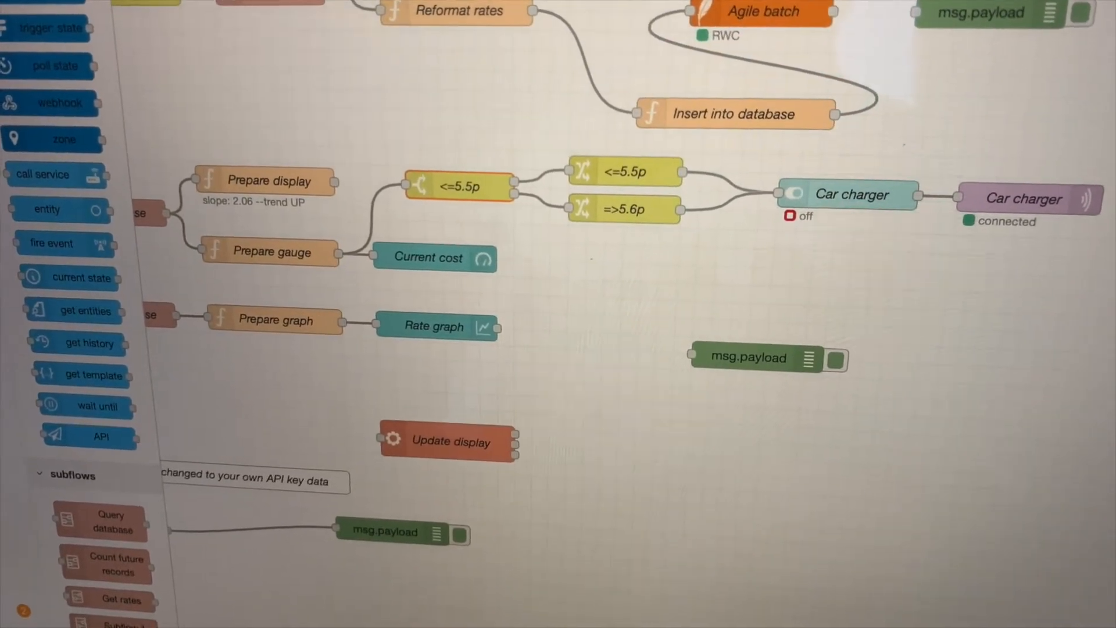
scroll("down", 3)
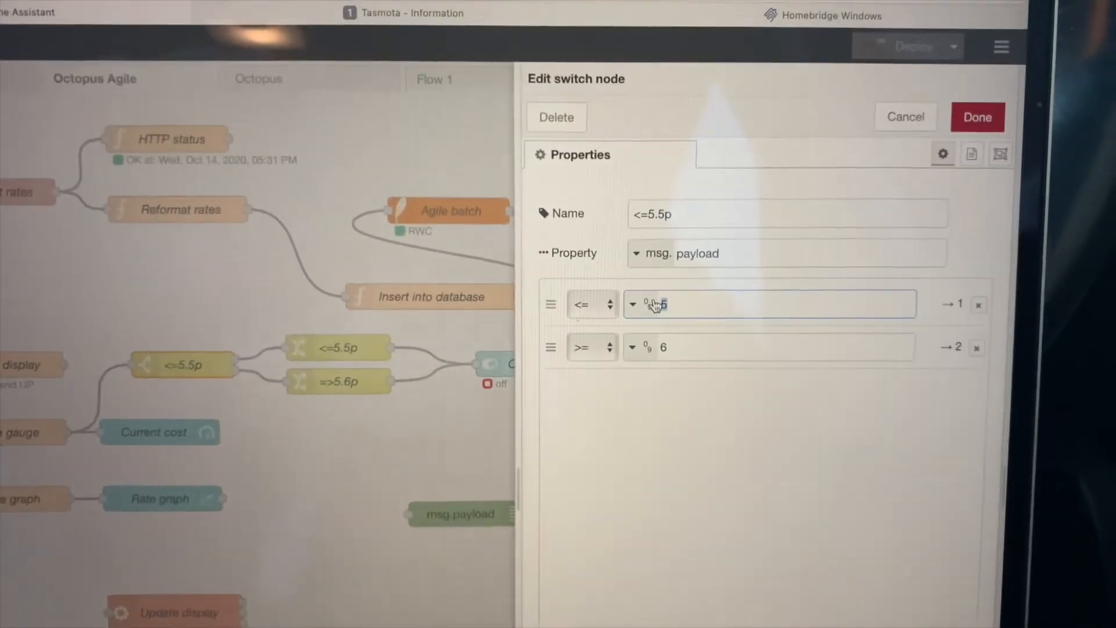
Step: Set the switch node's <= rule to 40 and adjust the >= rule value, then close it
type("4")
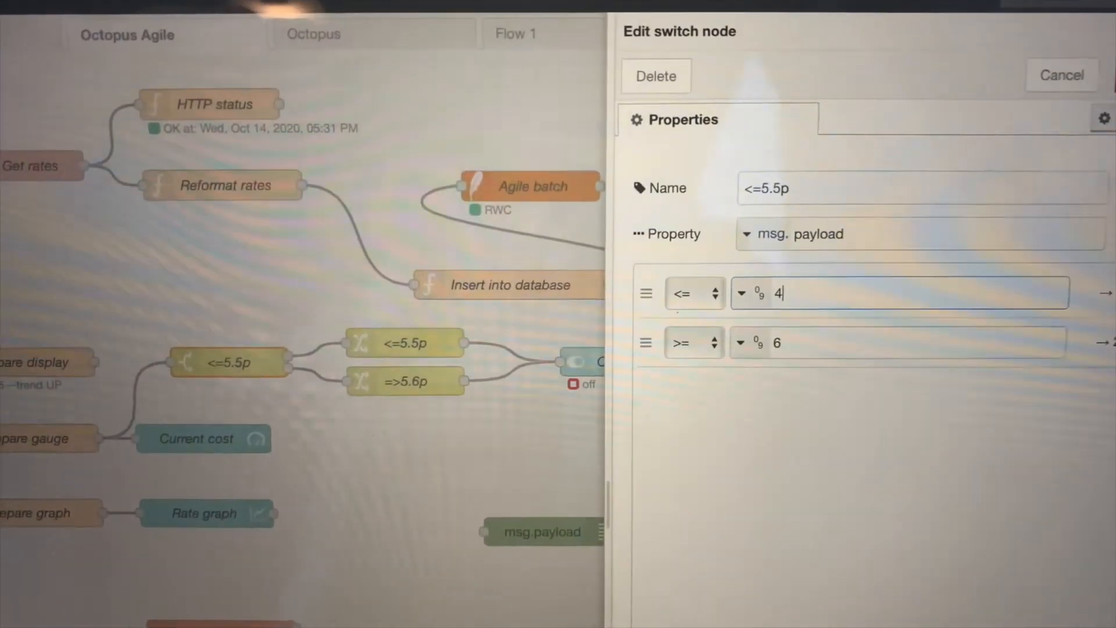
type("0")
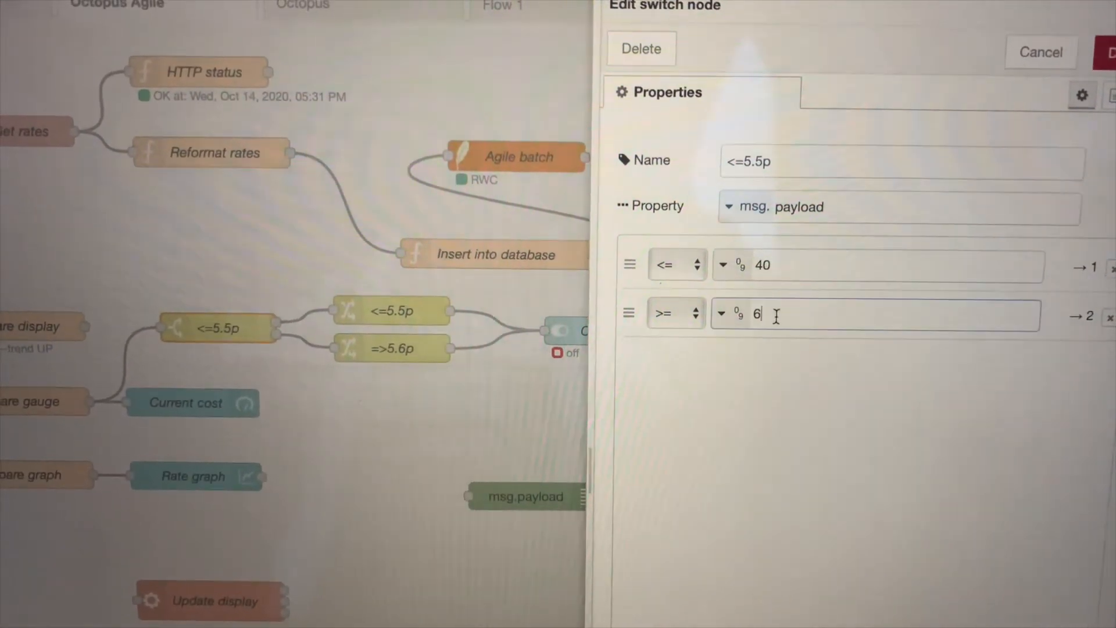
type("1")
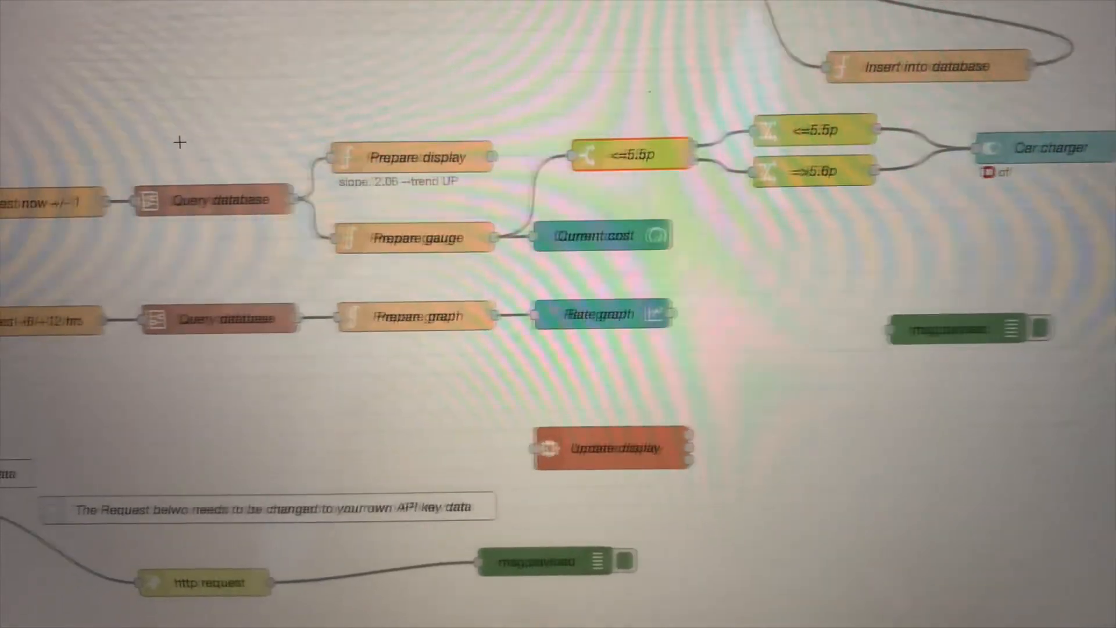
scroll("down", 3)
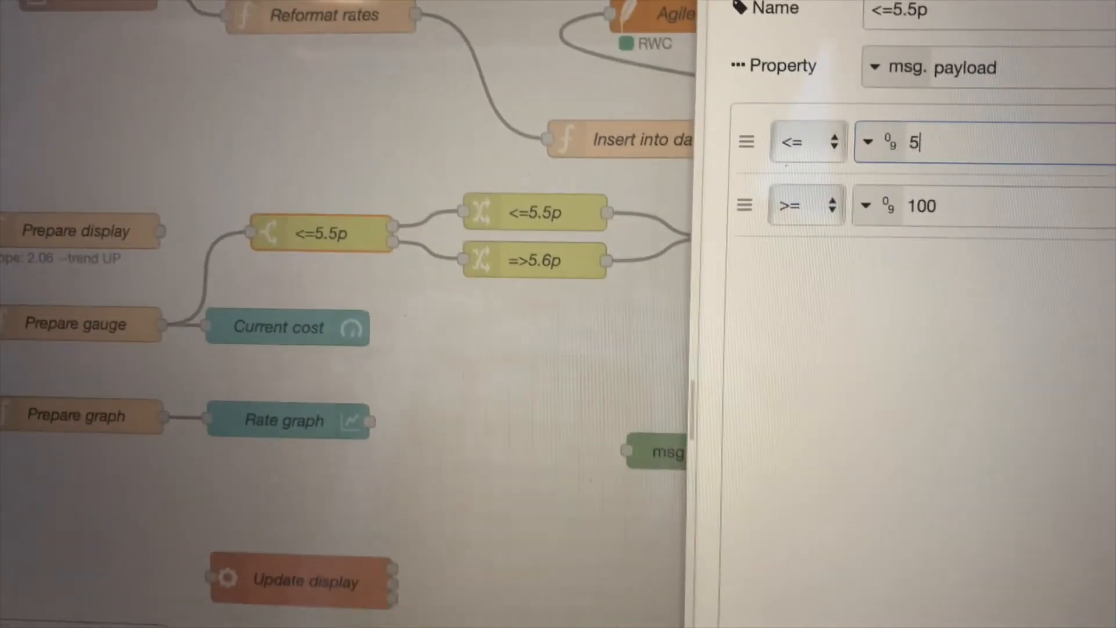
Step: Restore the switch node's rules to <=5.5 and >=5.6 and close its settings
type(".5")
left_click(985, 205)
type("5")
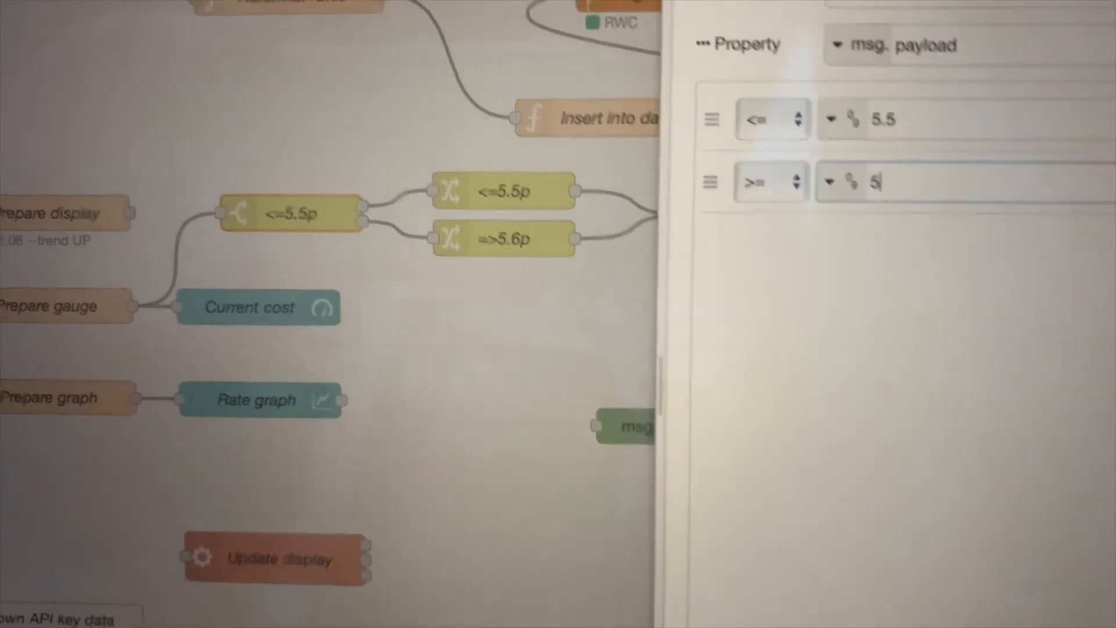
type(".6")
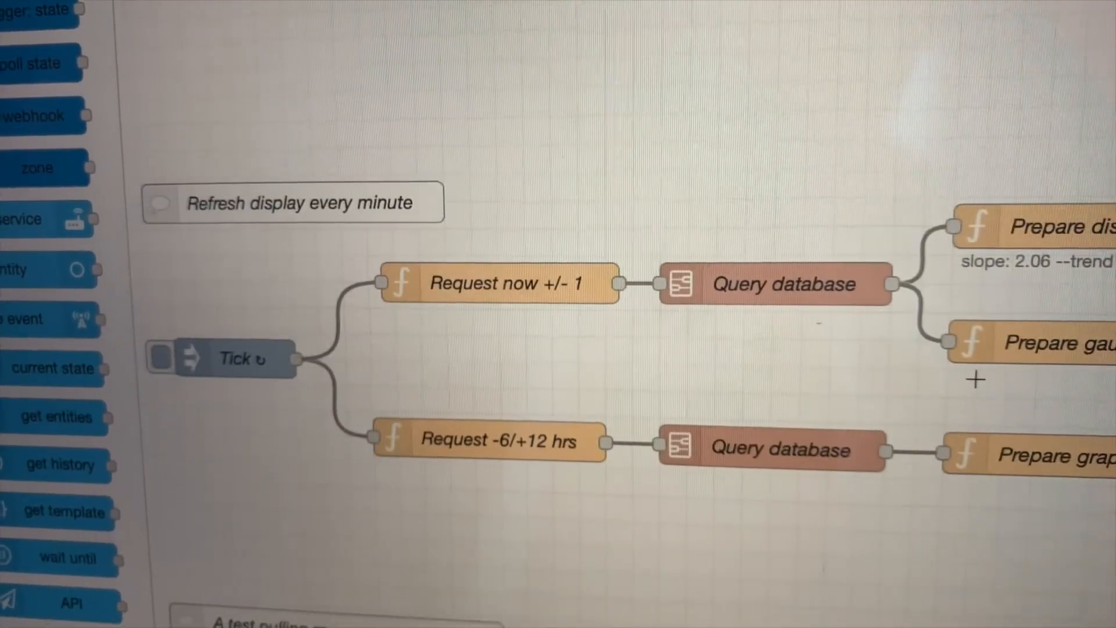
scroll("down", 3)
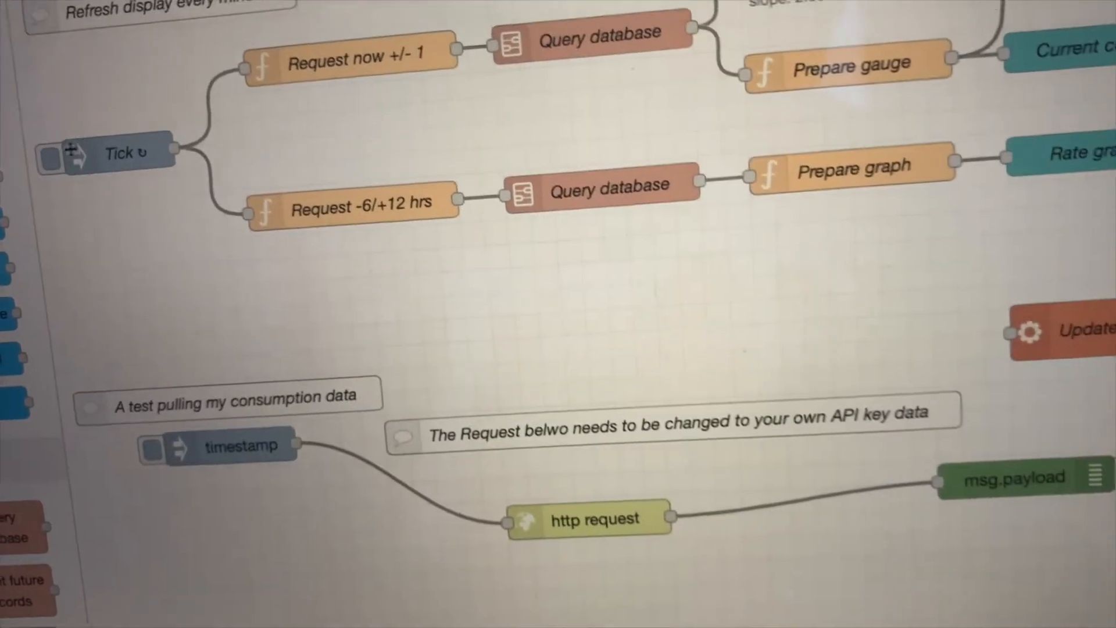